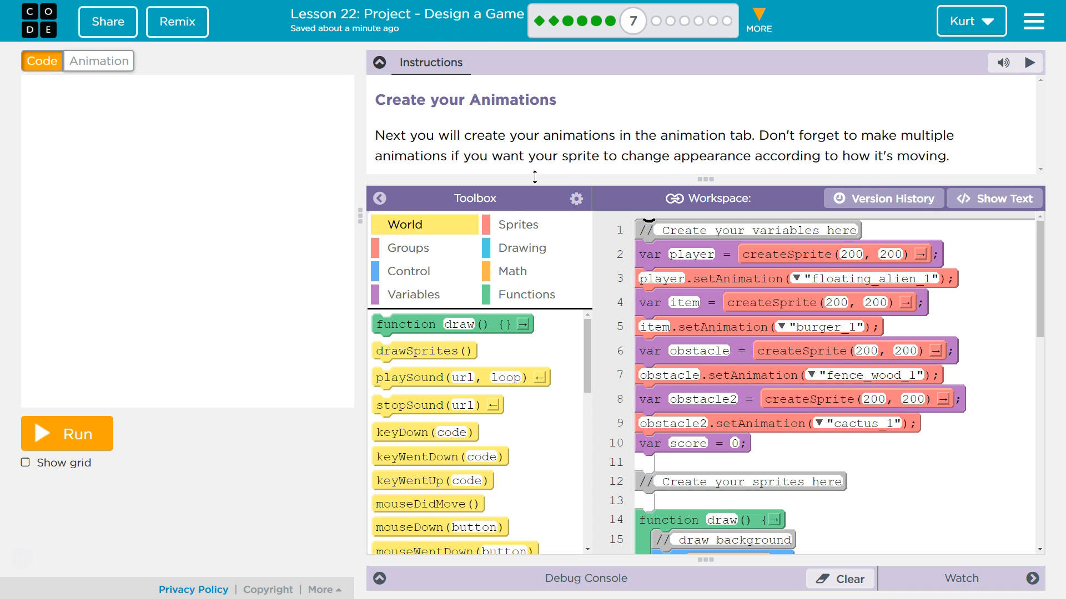
Run and stop the game preview, then open floating_alien_1 in the Animation editor.
left_click(66, 433)
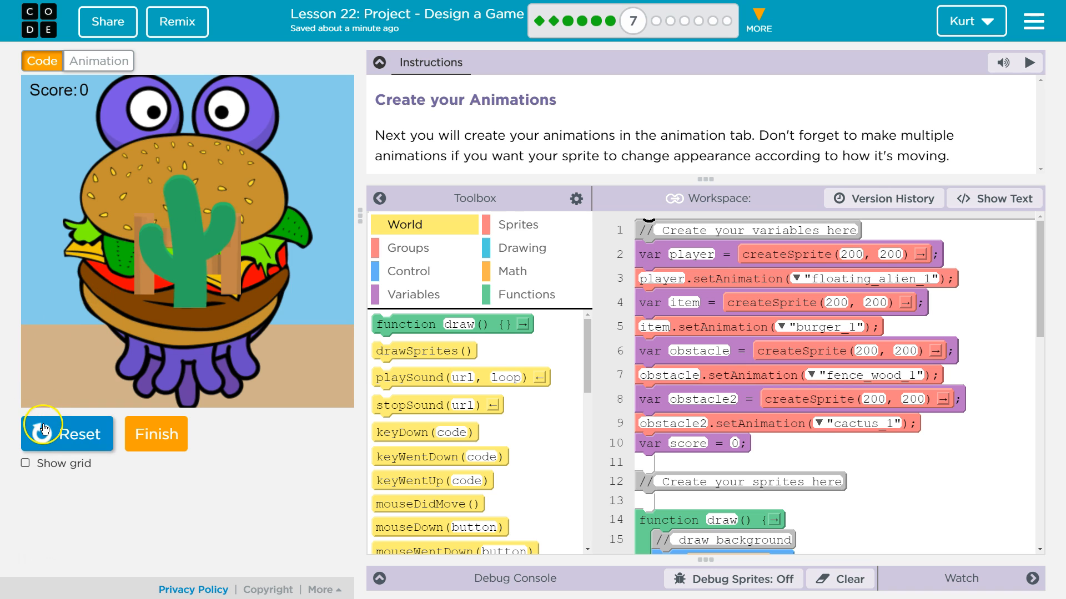
left_click(66, 433)
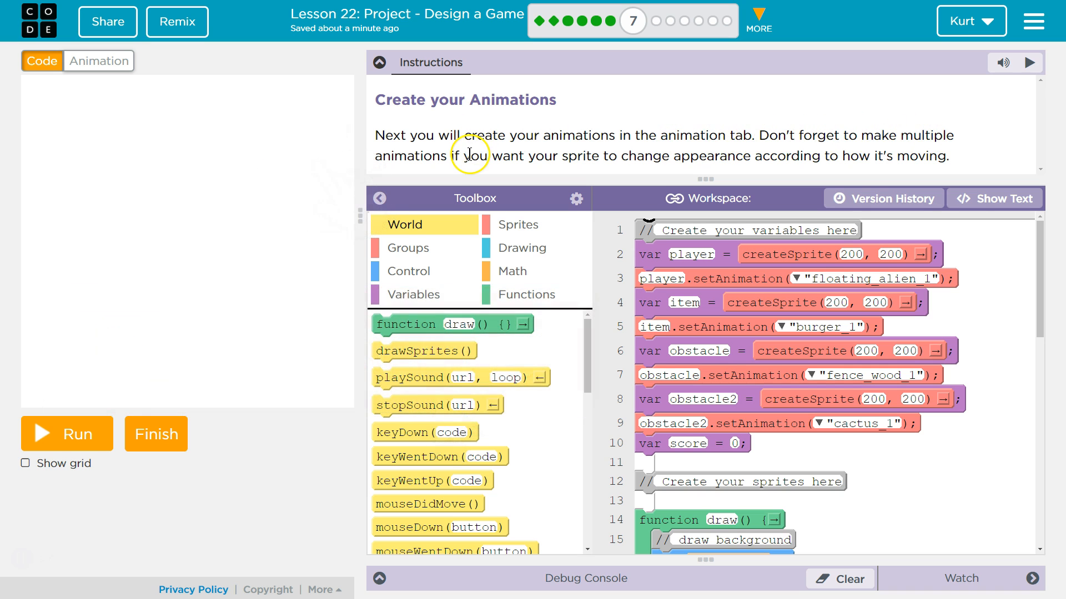
mouse_move(764, 150)
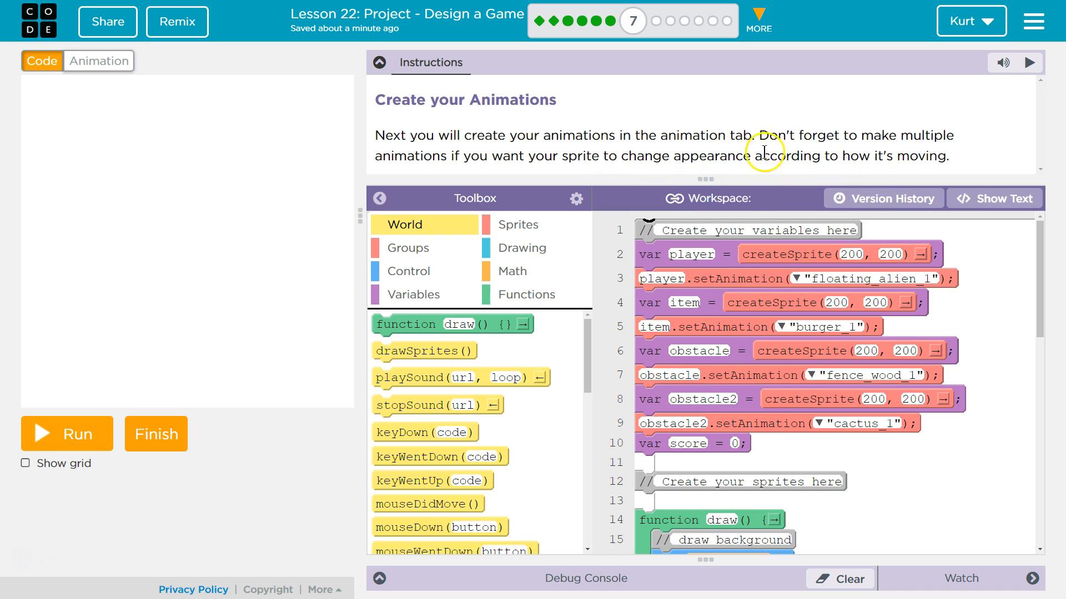
mouse_move(940, 175)
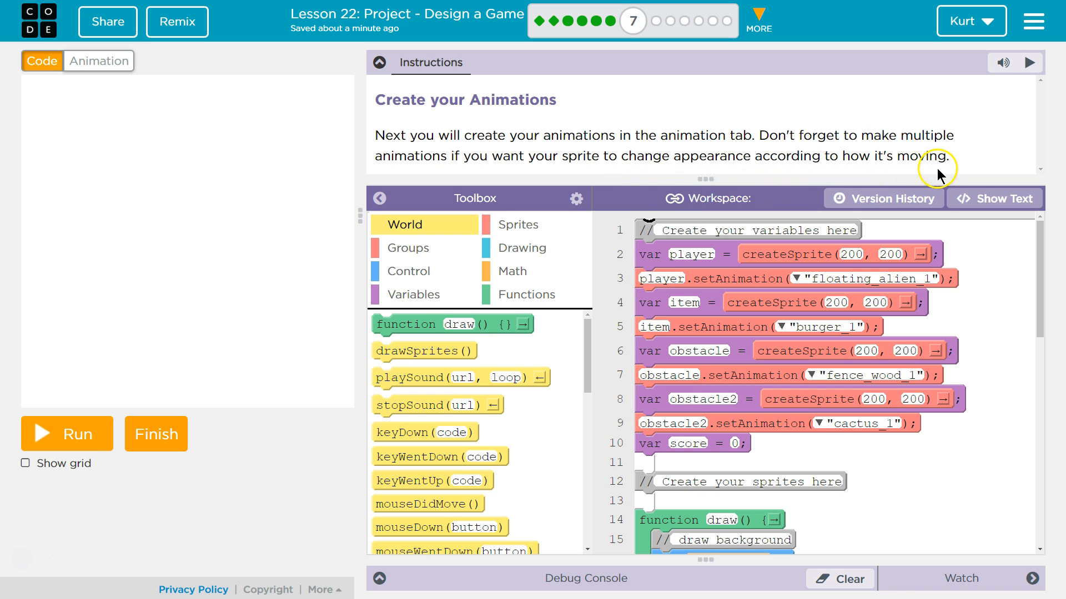
left_click(98, 60)
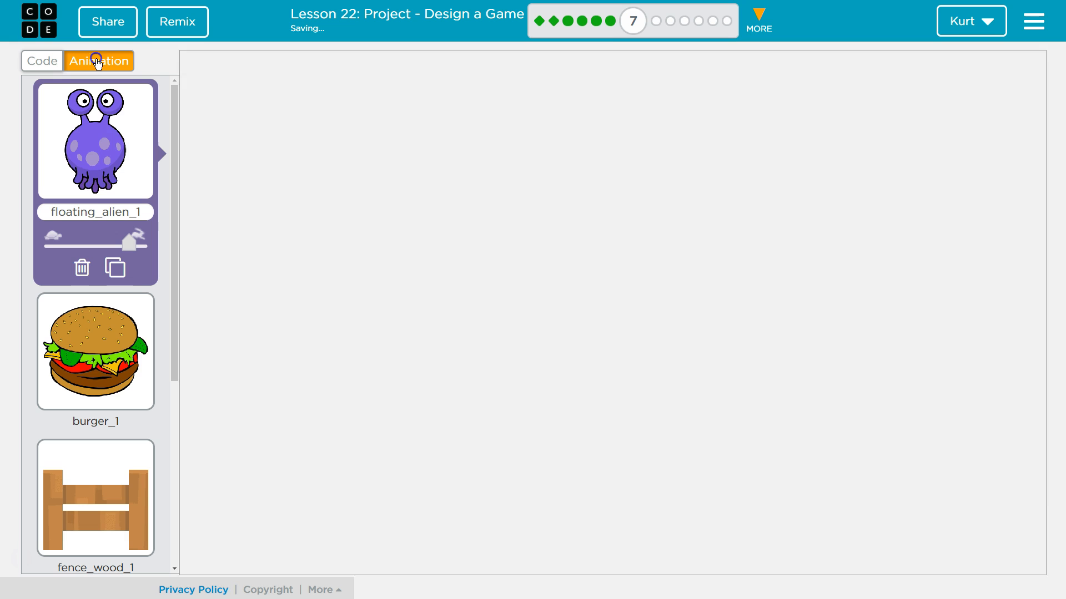
left_click(95, 140)
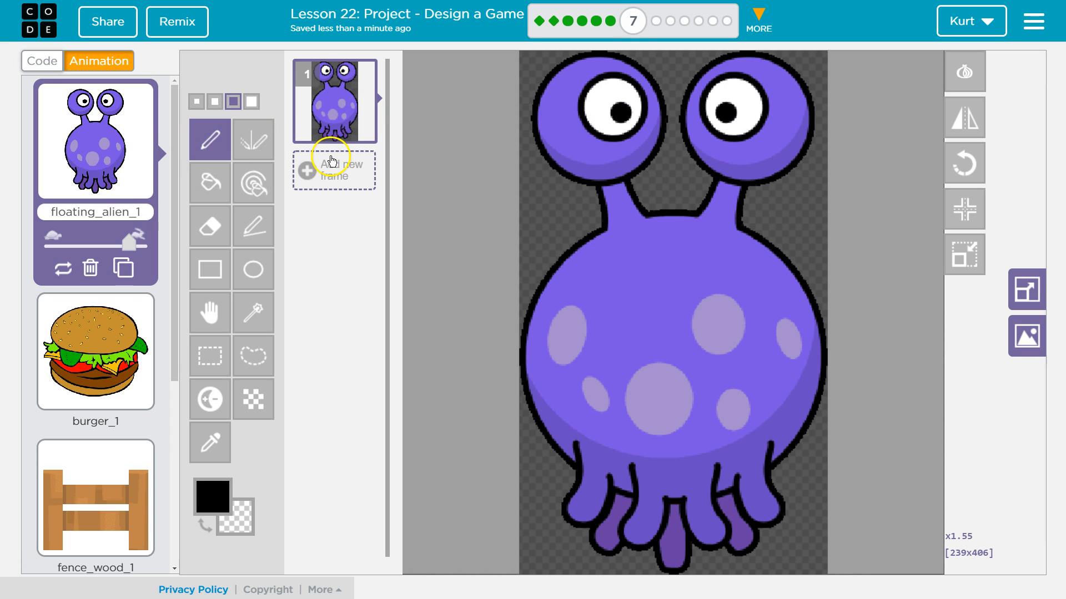
mouse_move(385, 58)
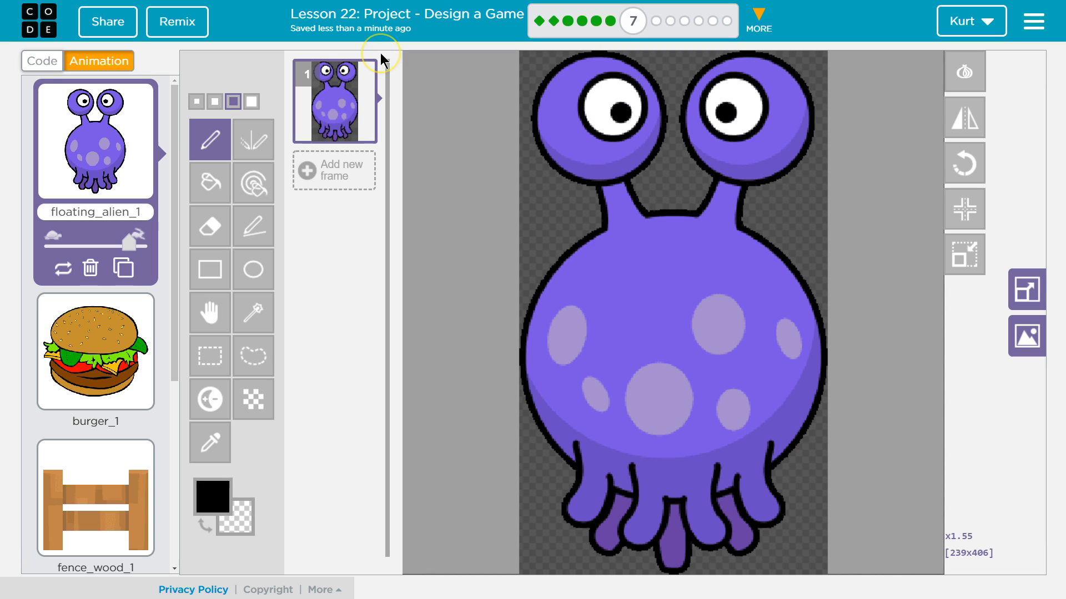
mouse_move(351, 163)
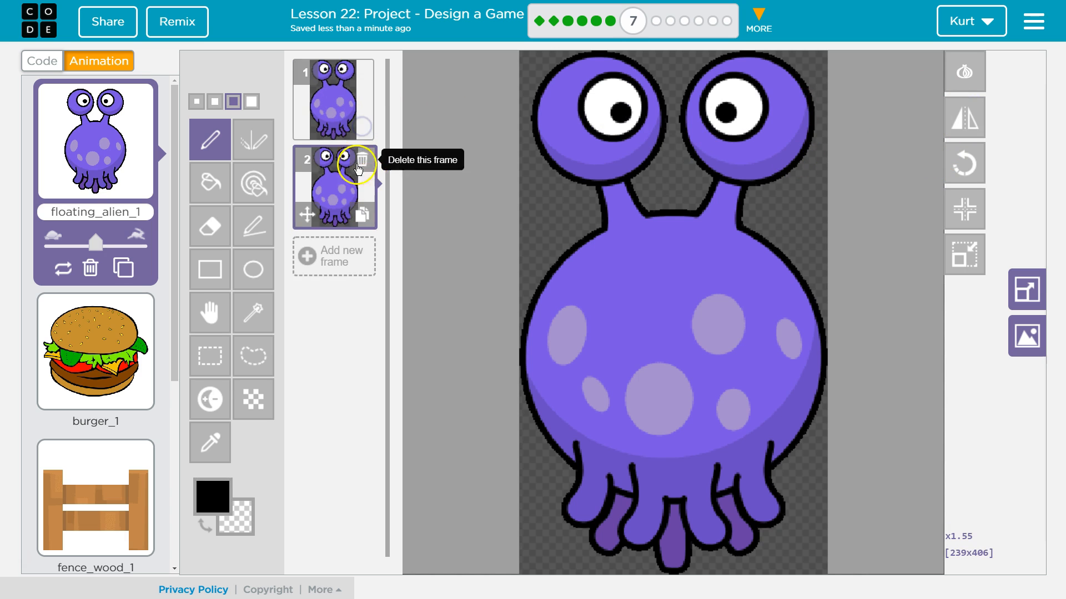
mouse_move(366, 207)
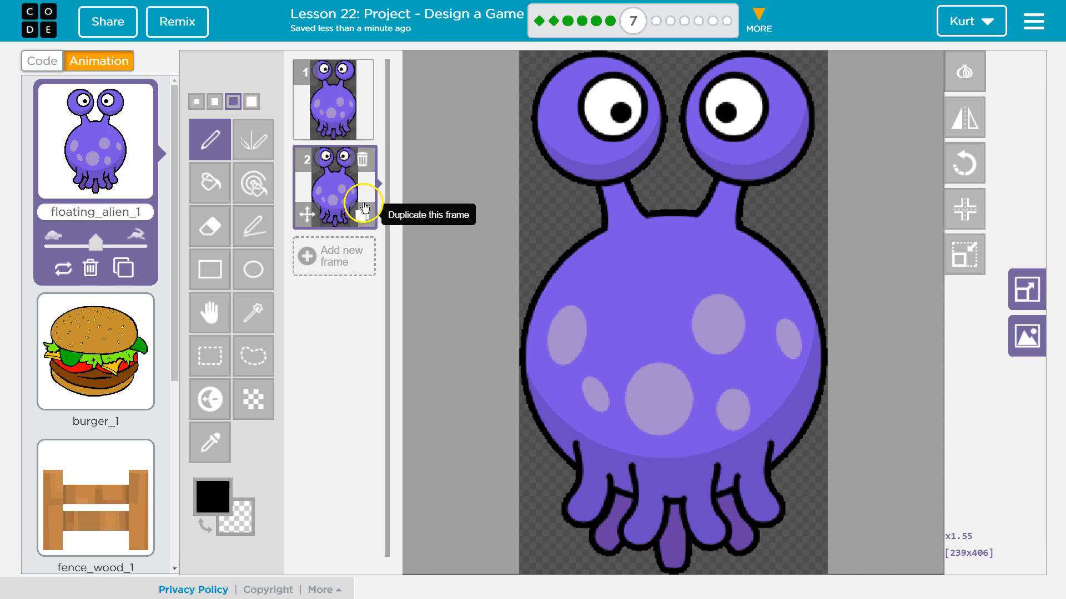
mouse_move(964, 118)
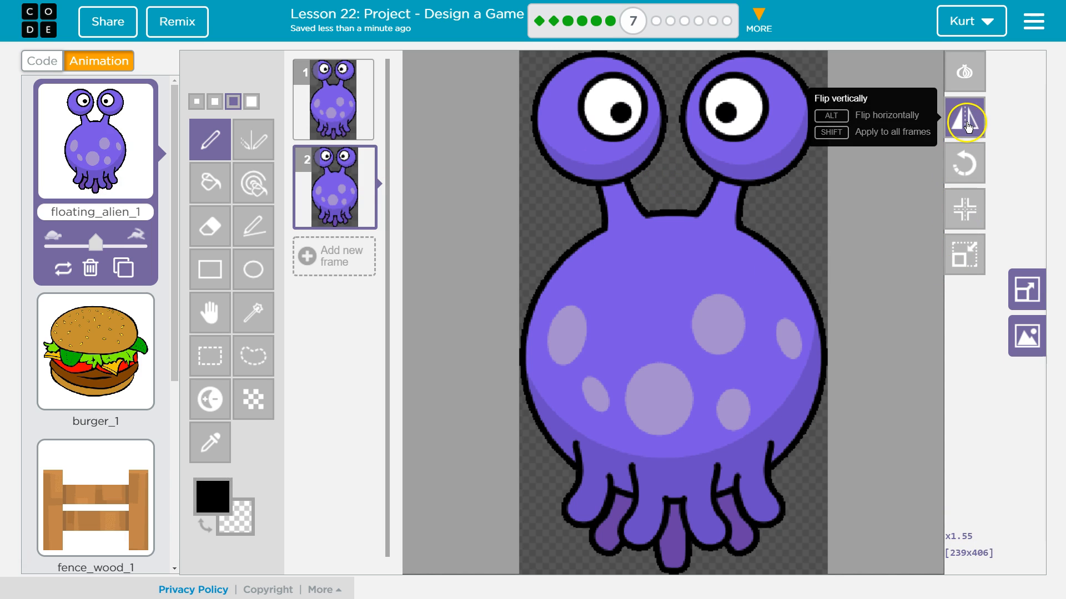
Flip and rotate the second alien frame twice, then delete that frame.
left_click(964, 118)
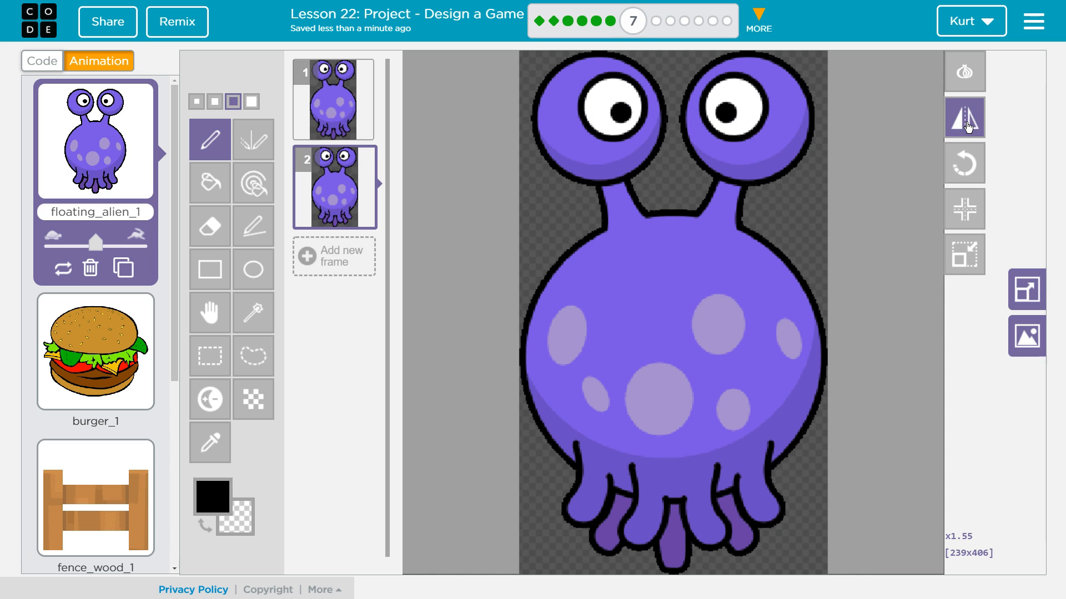
mouse_move(964, 163)
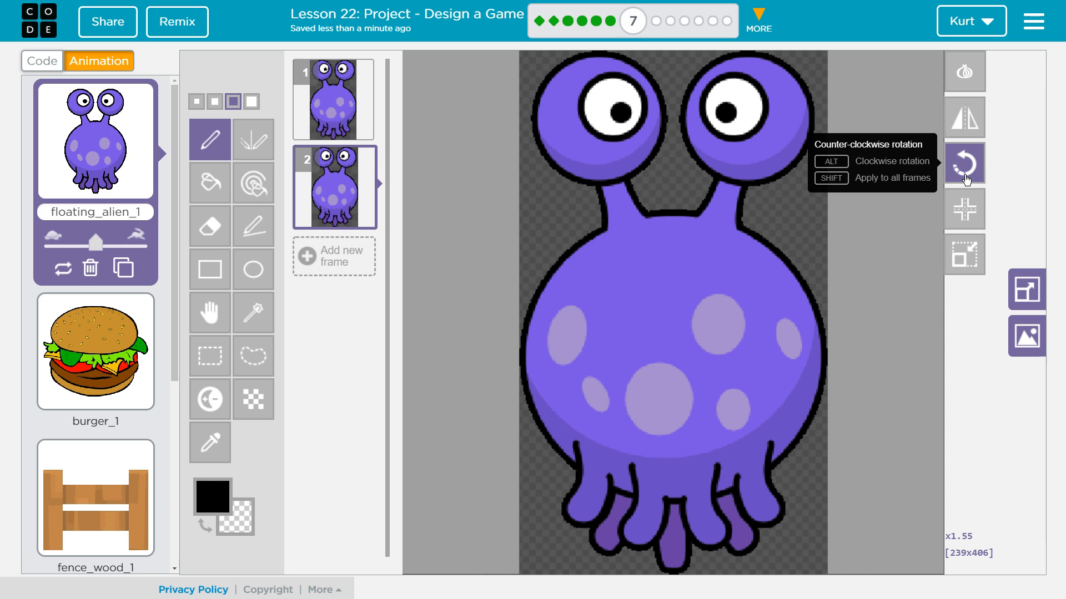
left_click(963, 164)
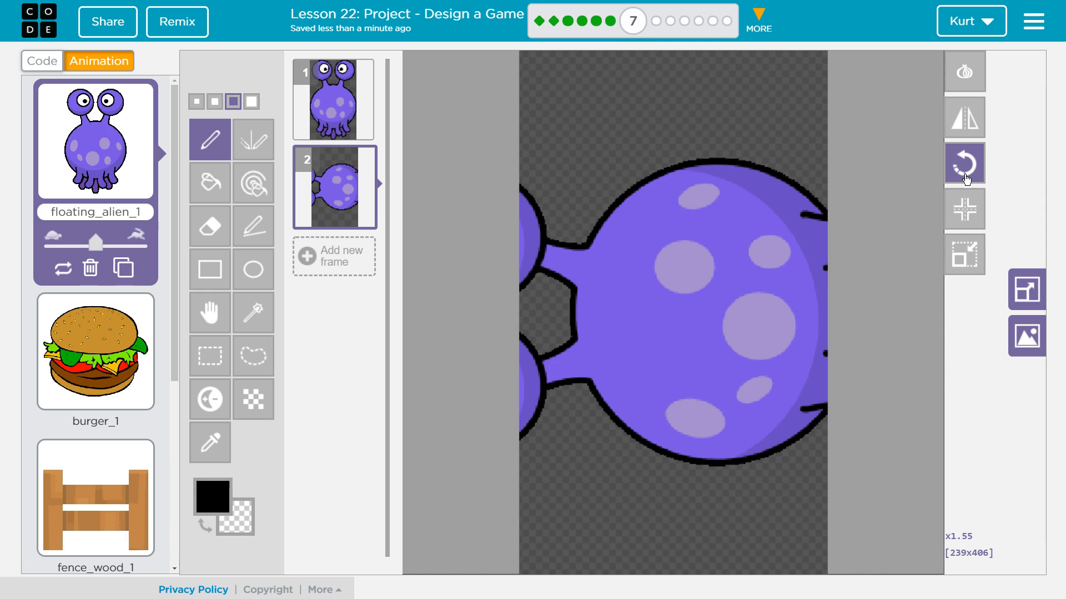
left_click(963, 164)
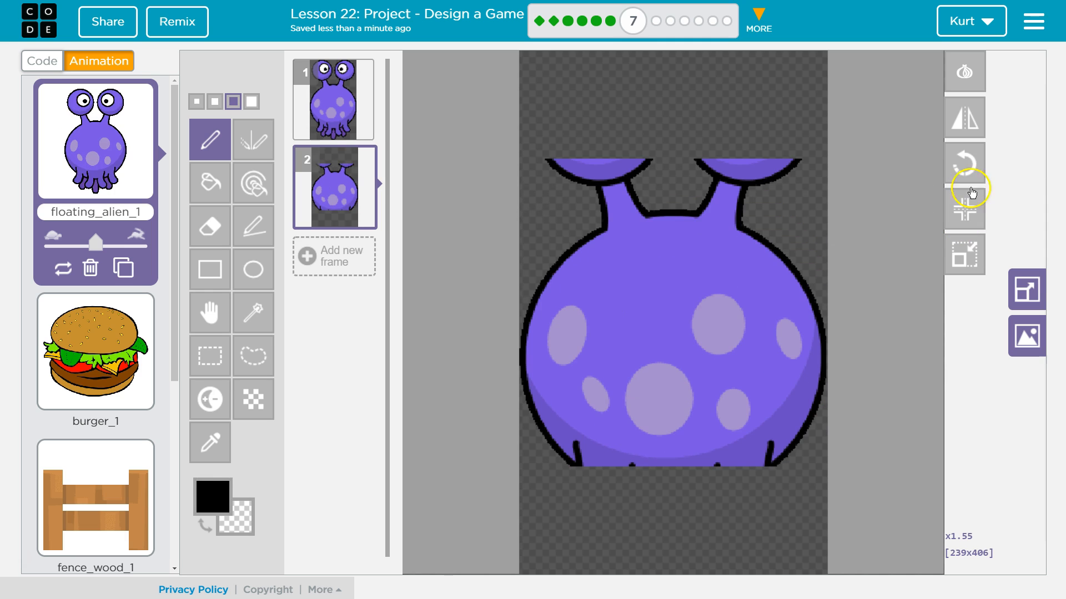
mouse_move(359, 196)
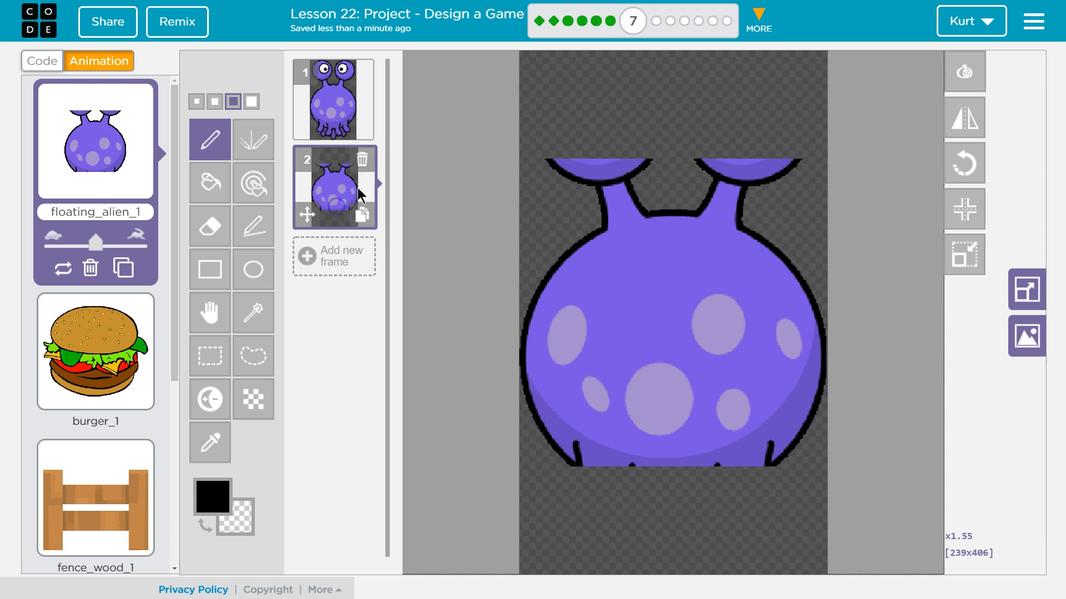
left_click(363, 160)
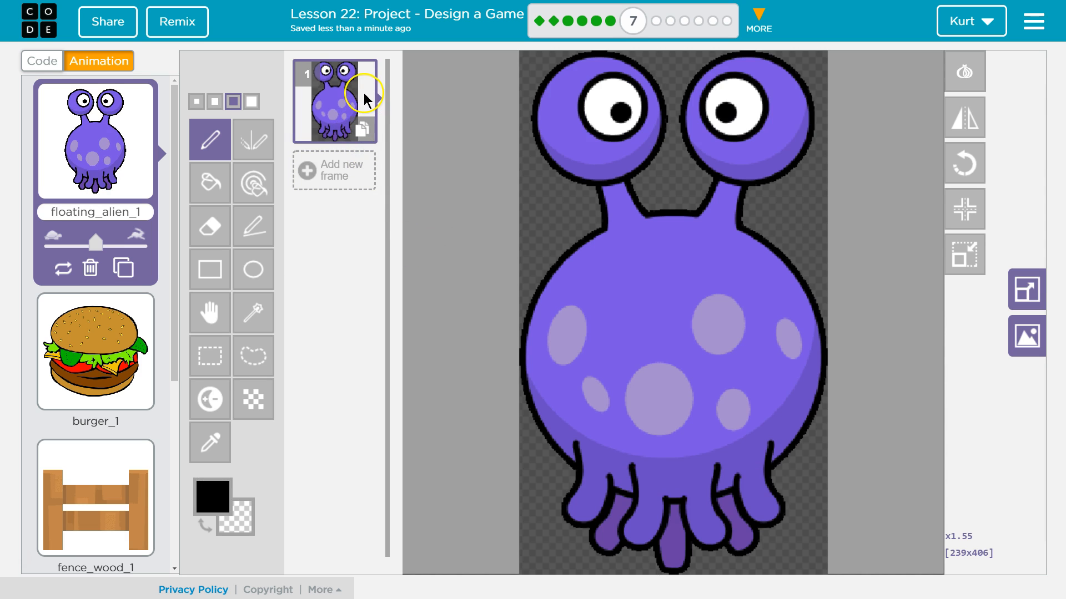
Duplicate the alien frame, flip frame 2 upside down, and duplicate the animation.
left_click(365, 131)
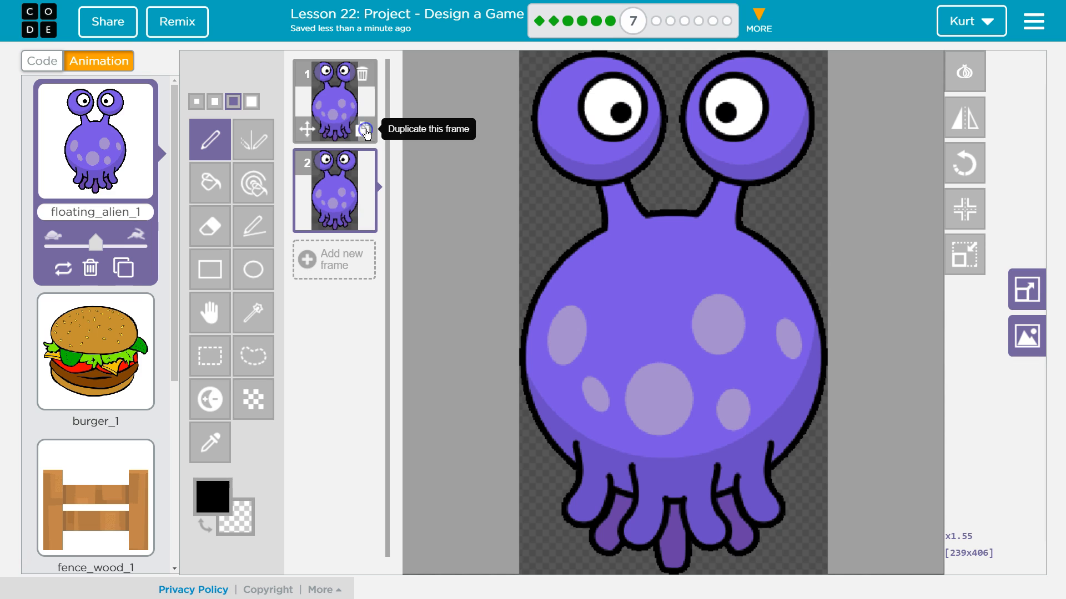
left_click(333, 188)
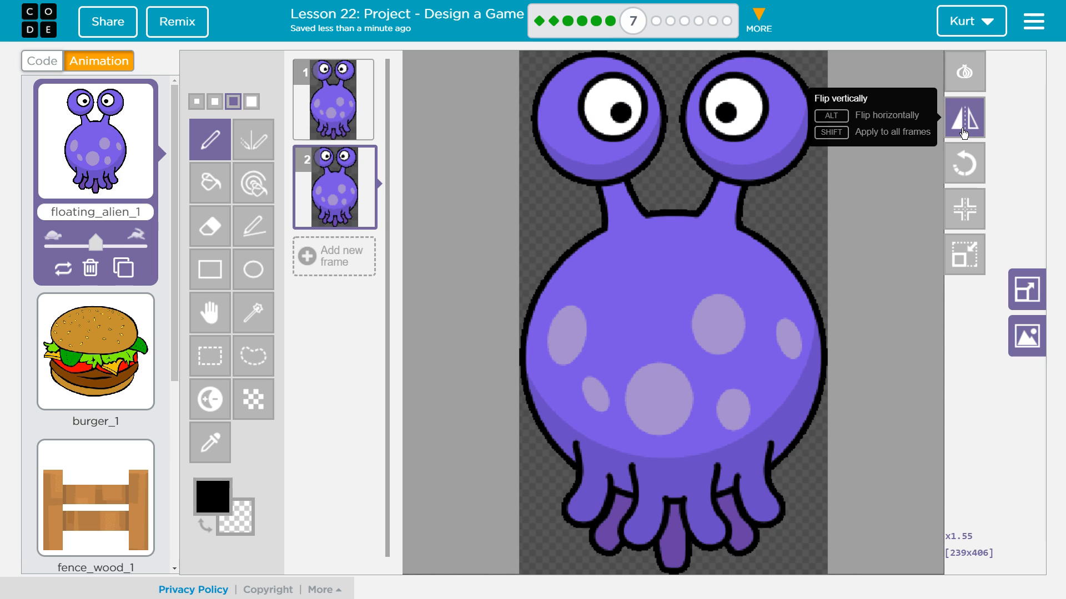
left_click(963, 117)
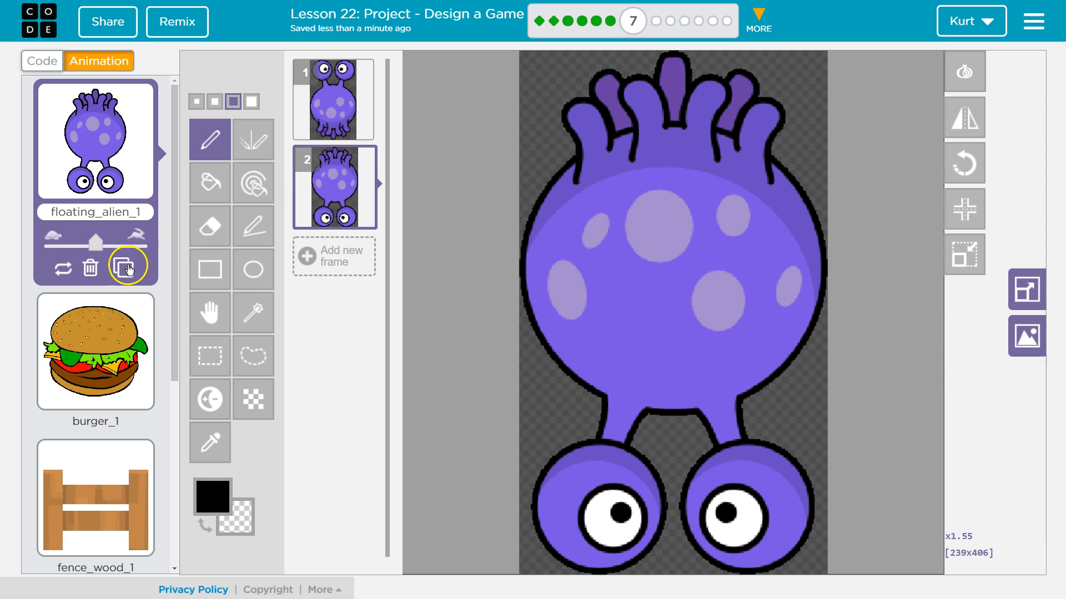
left_click(125, 265)
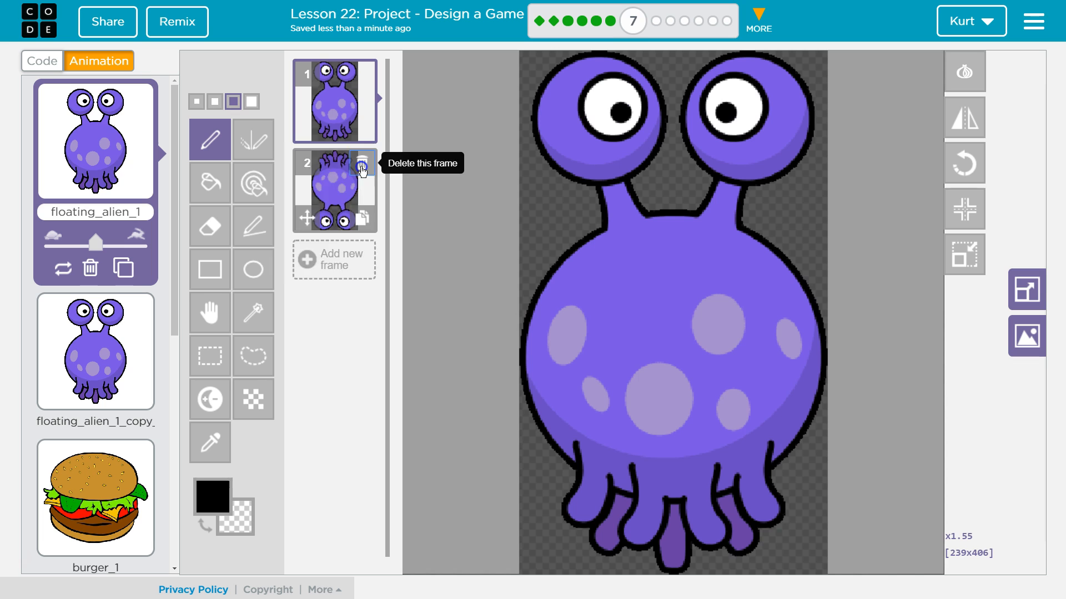
Delete floating_alien_1's upside-down frame and floating_alien_1_copy's upright frame.
left_click(363, 165)
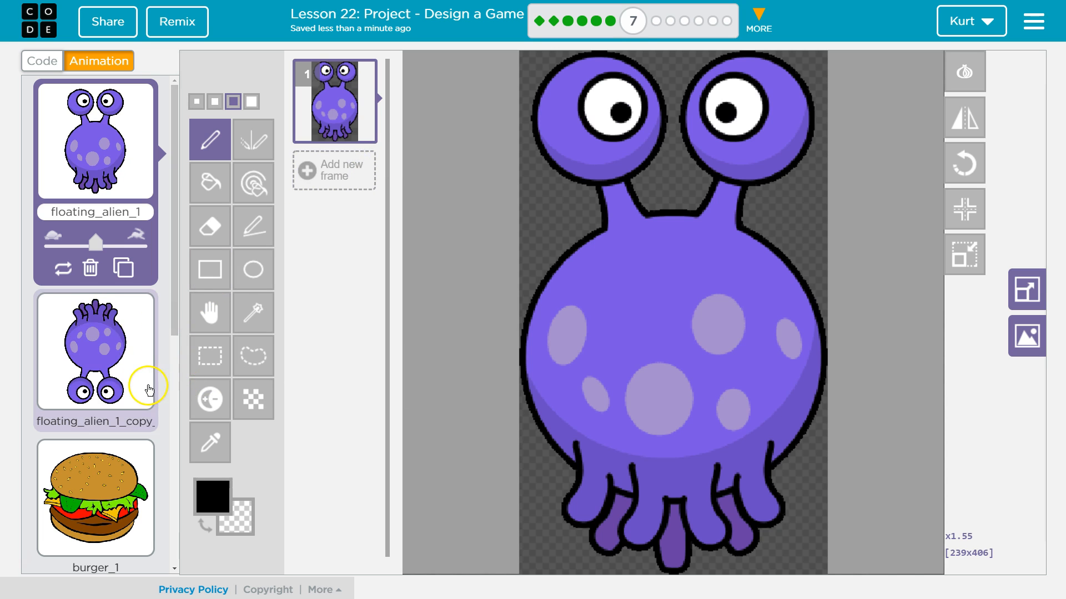
left_click(95, 350)
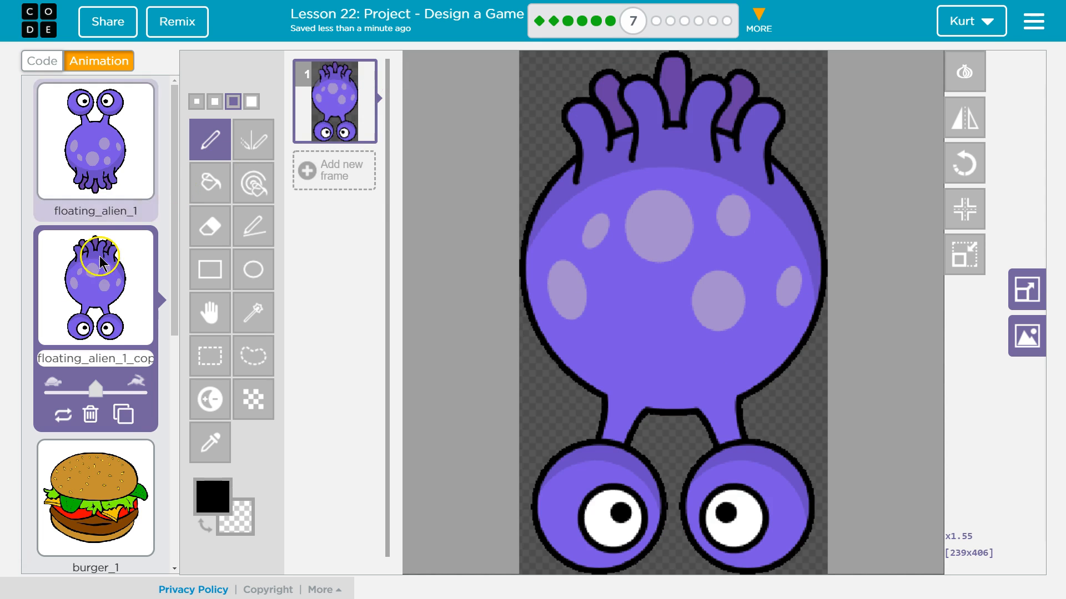
left_click(95, 141)
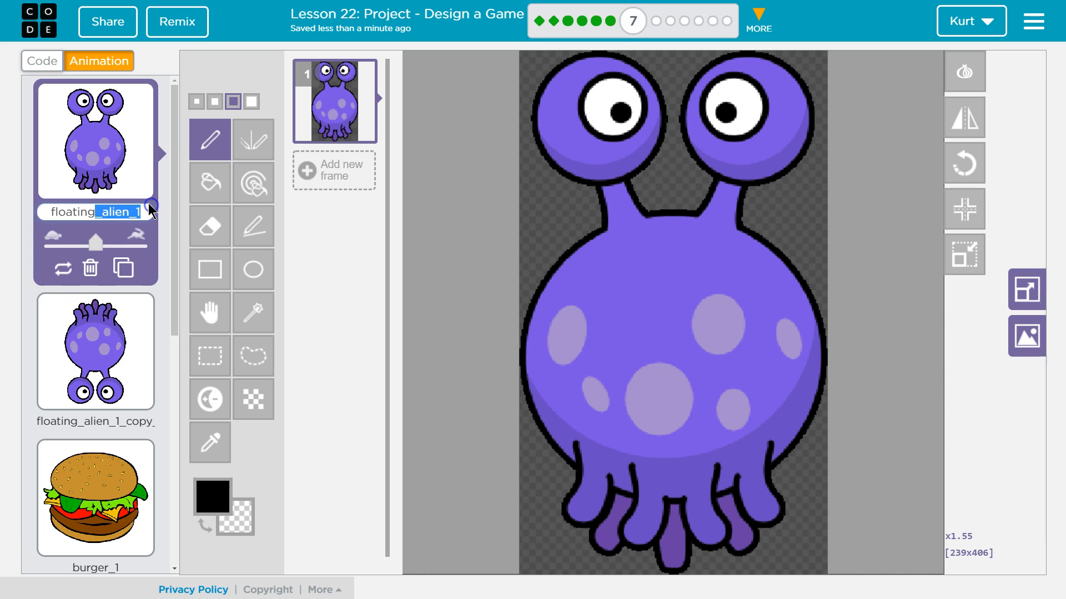
Rename floating_alien_1 to alienUp and floating_alien_1_copy to alienDown.
type("f")
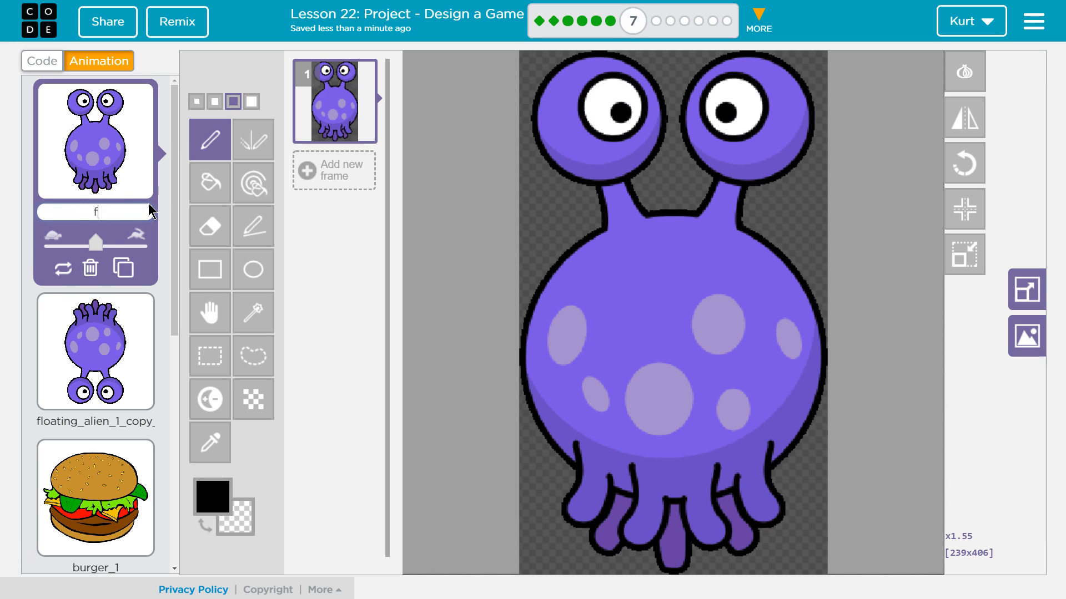
type("alienUp")
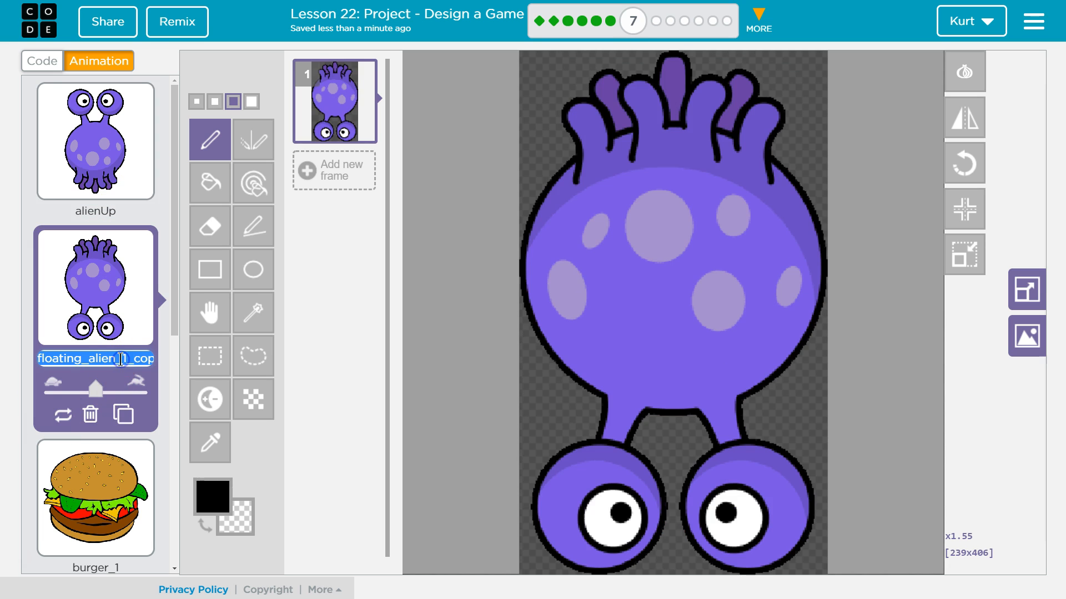
type("alienDown")
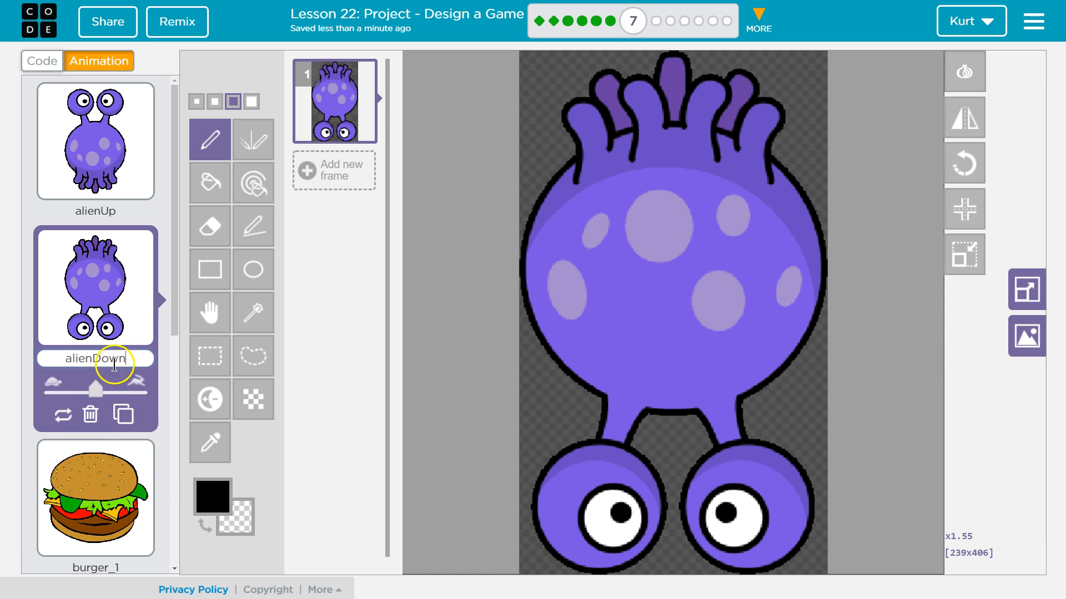
scroll("down", 3)
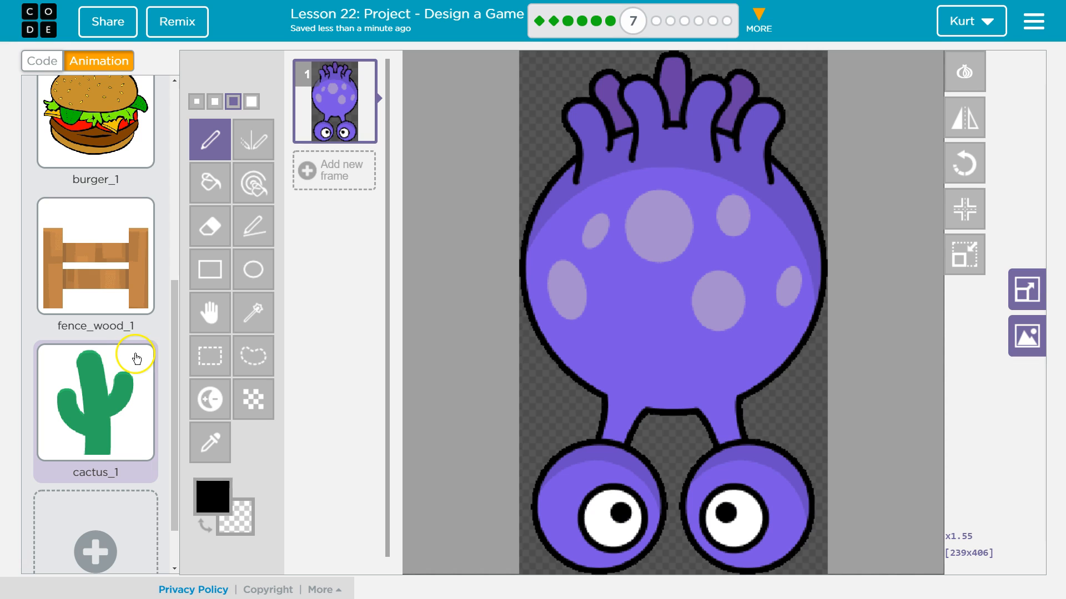
scroll("down", 3)
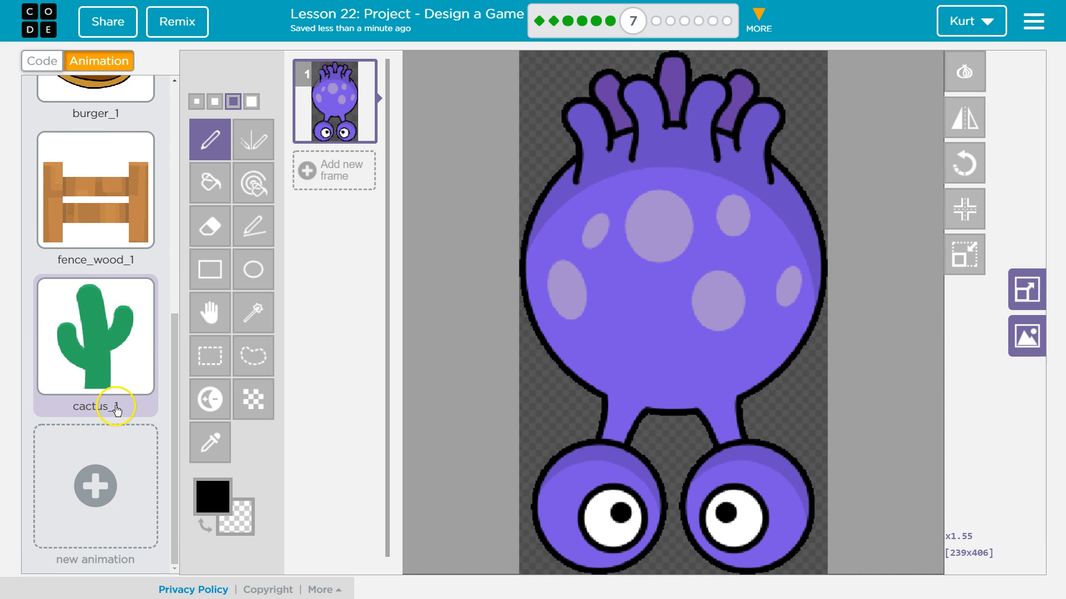
scroll("up", 3)
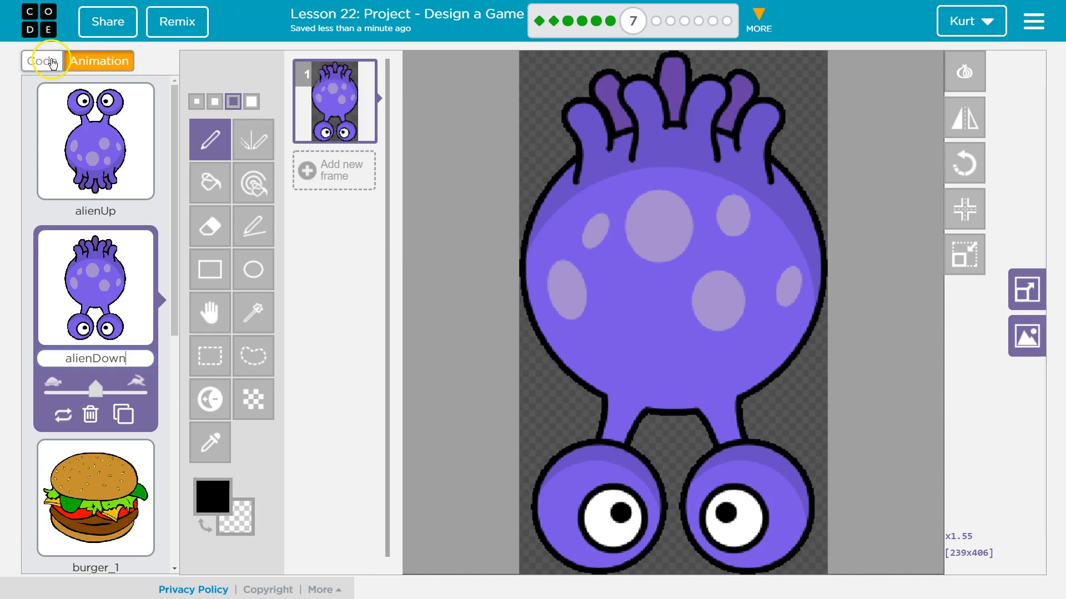
Set player.setAnimation on line 3 to "alienUp" in the Code tab.
left_click(41, 61)
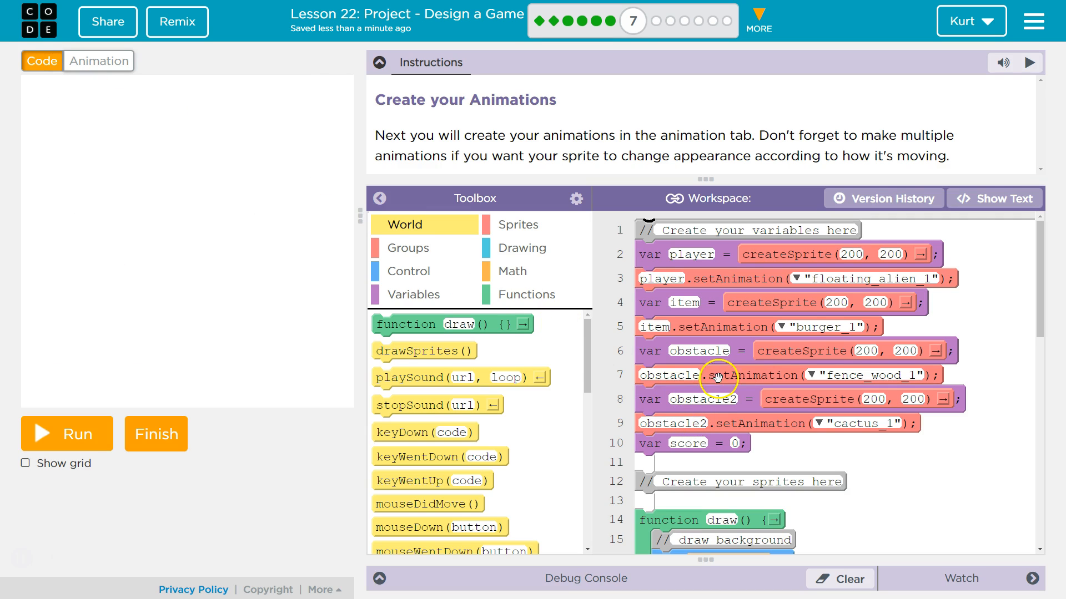
left_click(791, 279)
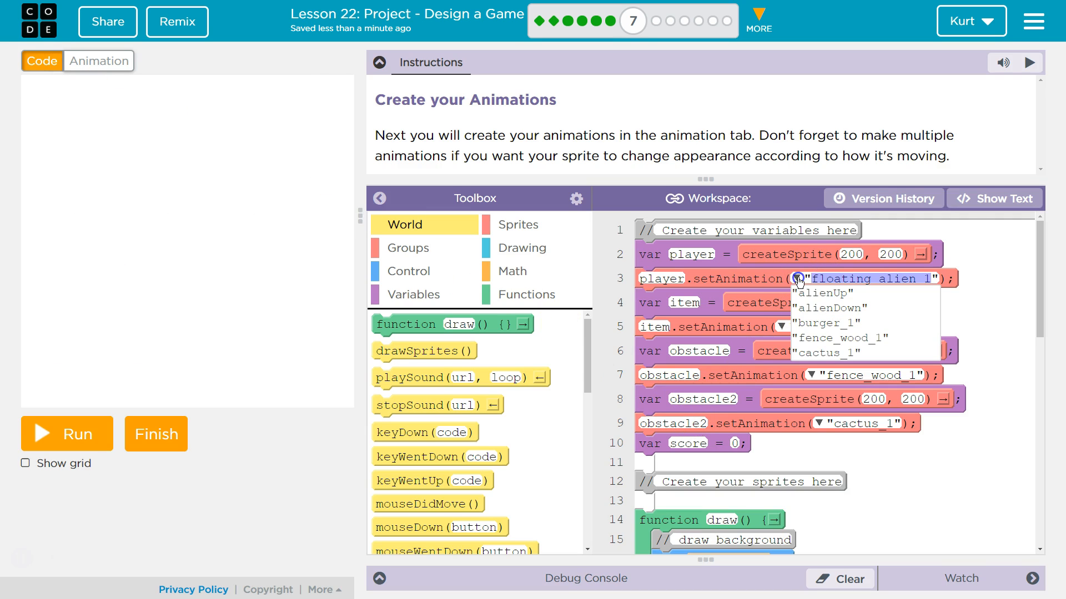
left_click(823, 293)
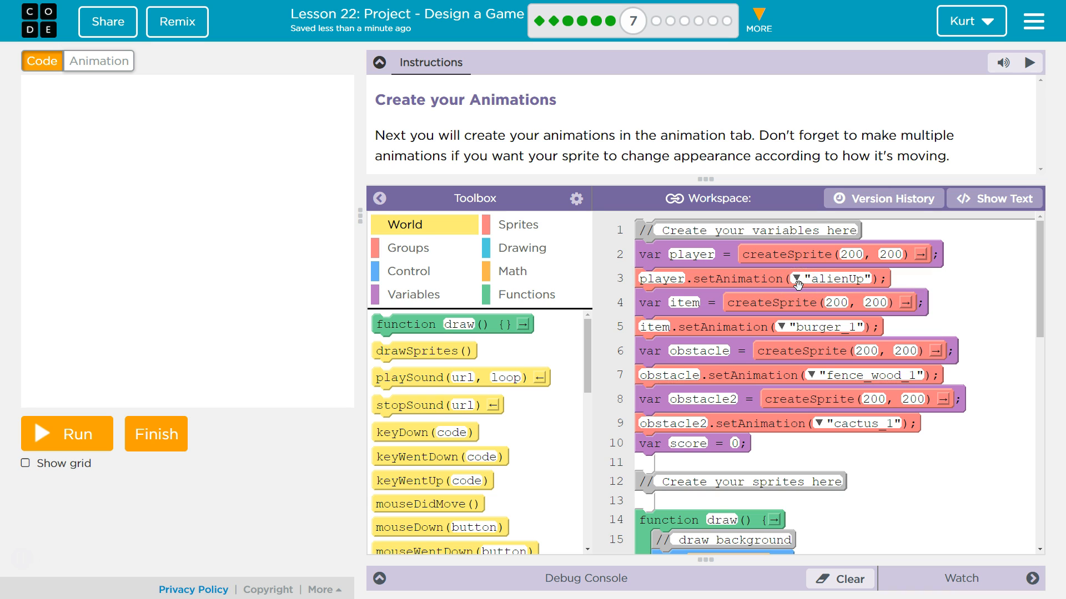
mouse_move(746, 123)
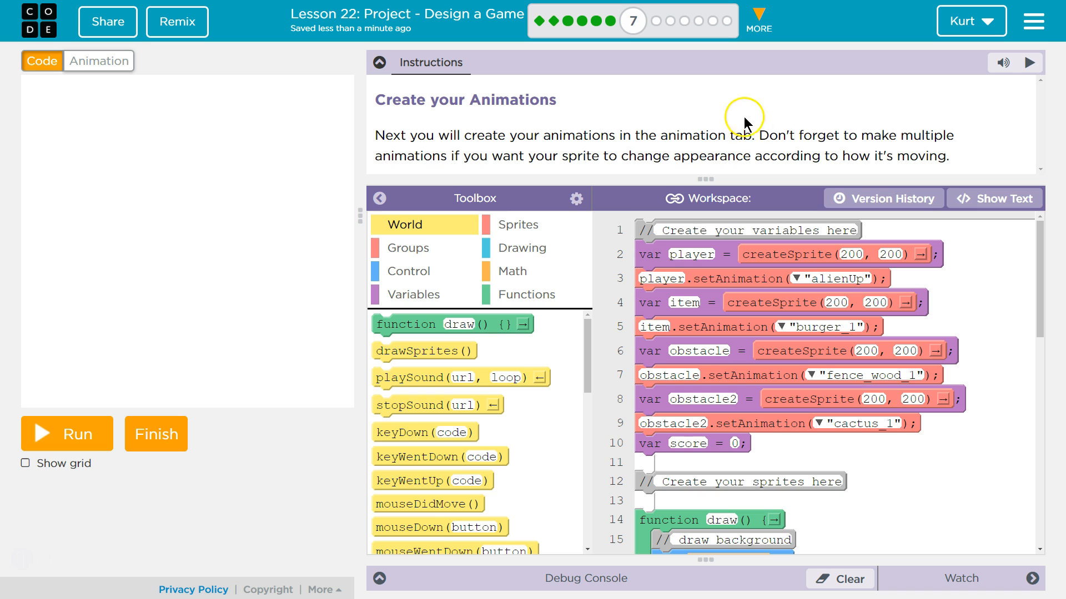
mouse_move(467, 156)
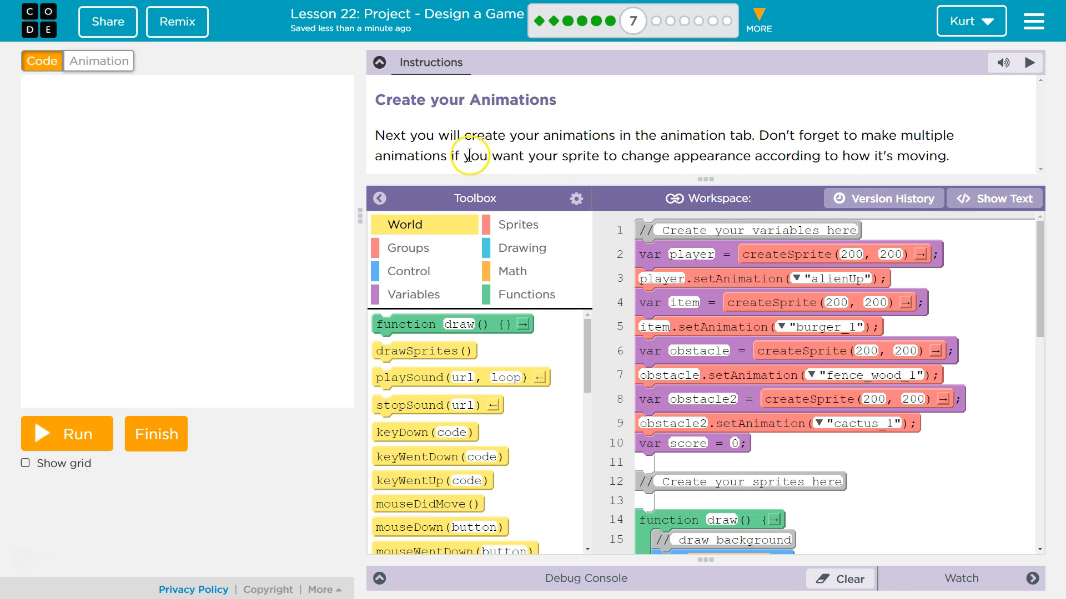
mouse_move(215, 121)
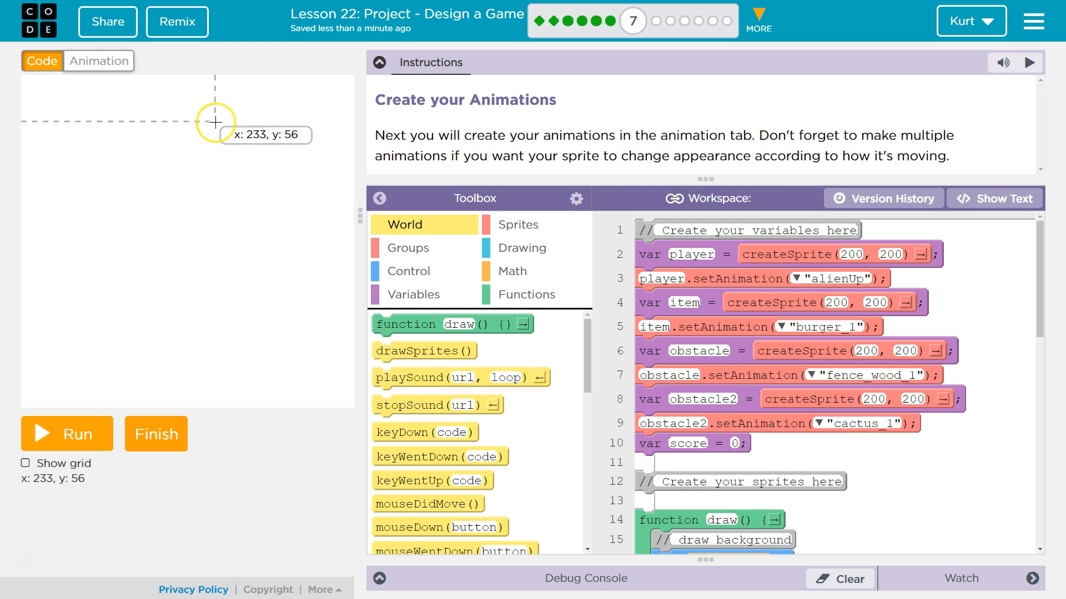
mouse_move(511, 124)
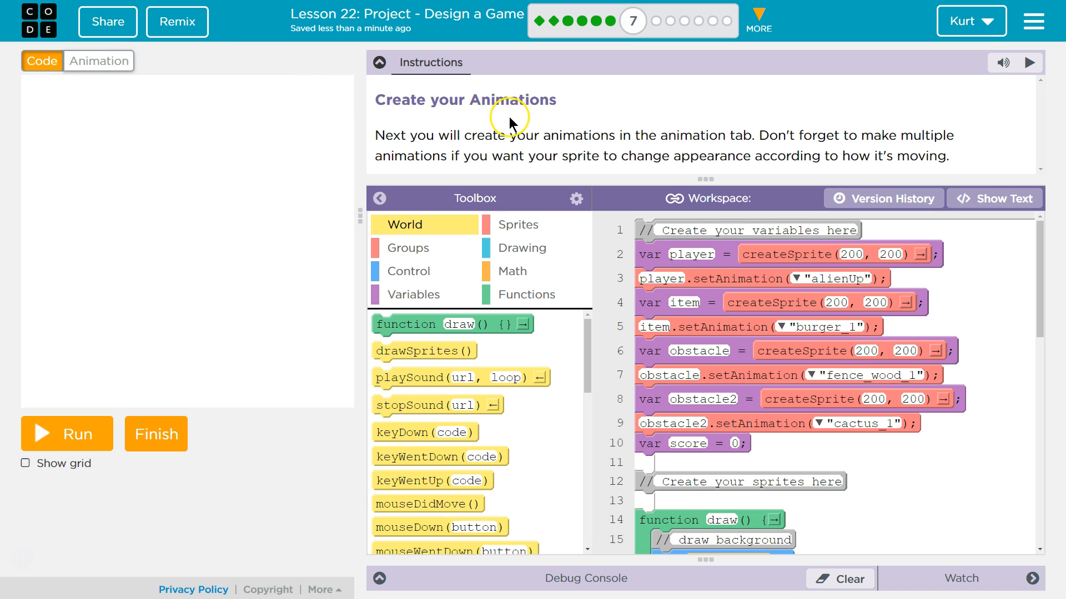
mouse_move(275, 473)
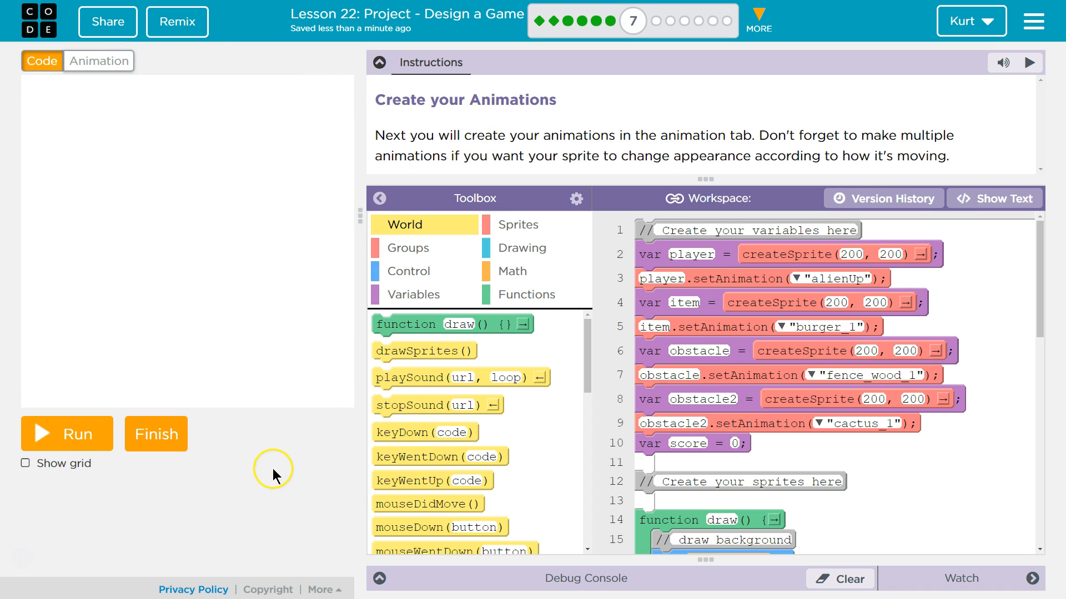